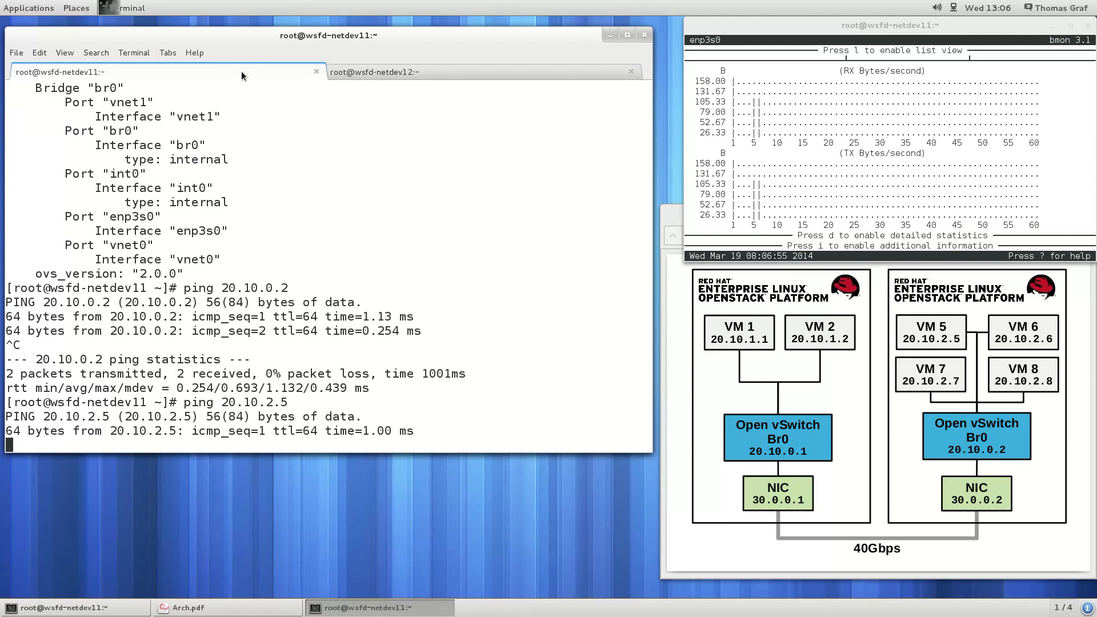
# - Run super_netperf 10 -H 20.10.0.2 -t TCP_SENDFILE, yielding about 34131 throughput
pyautogui.write('super_netperf 10 -H 20.10.0.2 -t TCP_SENDFILE')
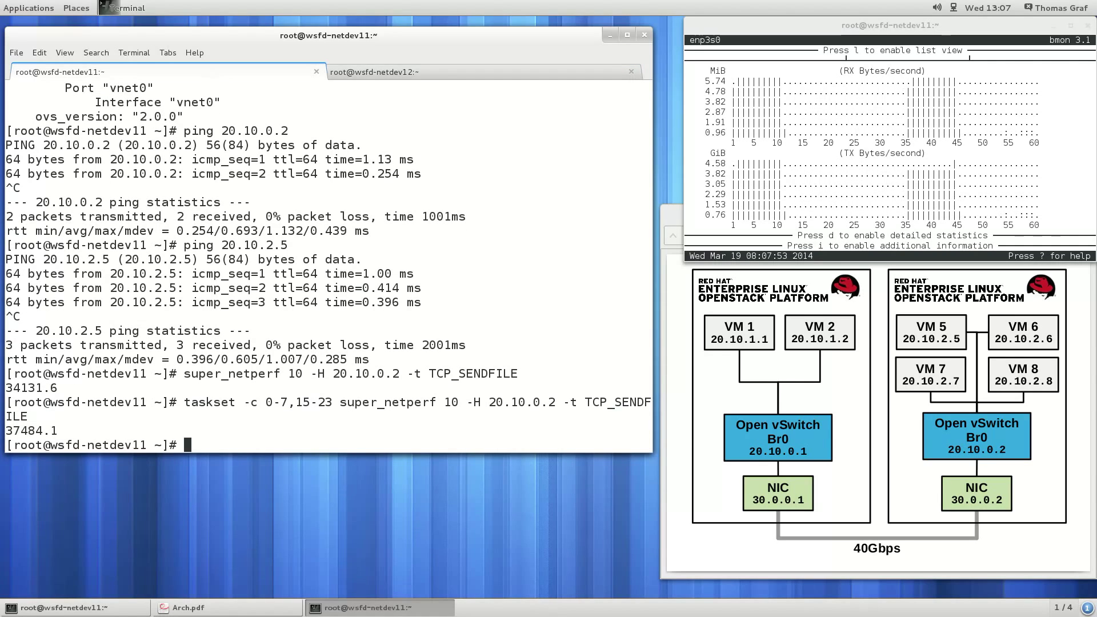
# - Review vm-bench.sh in vim before running it and removing enp3s0 from br0
pyautogui.write('vim vm-bench.sh')
pyautogui.write('./vm-bench.sh')
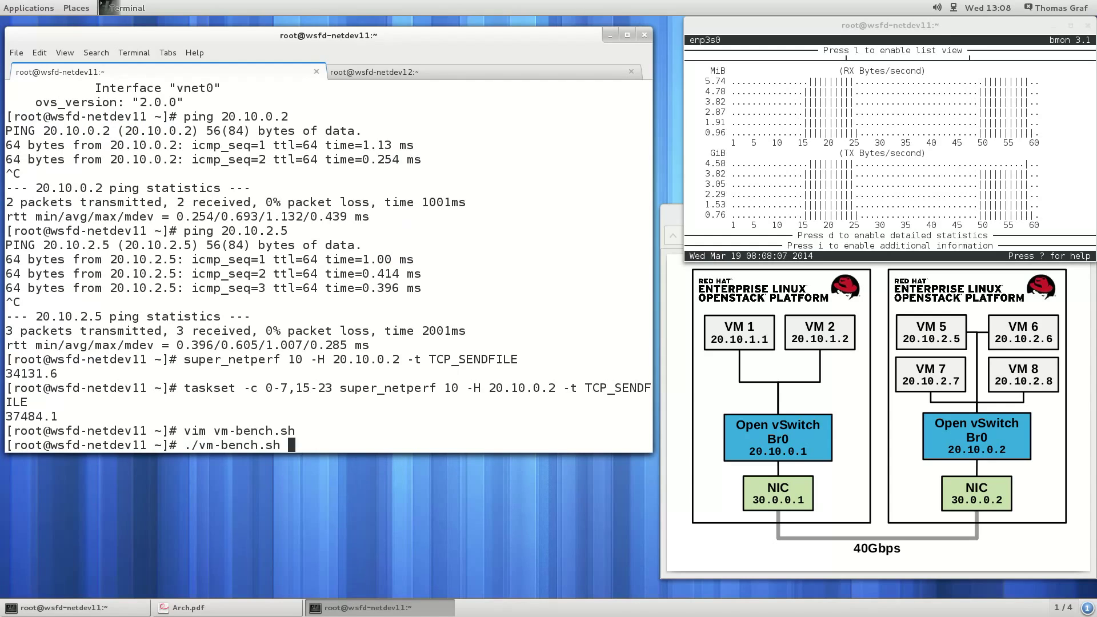
pyautogui.write('4')
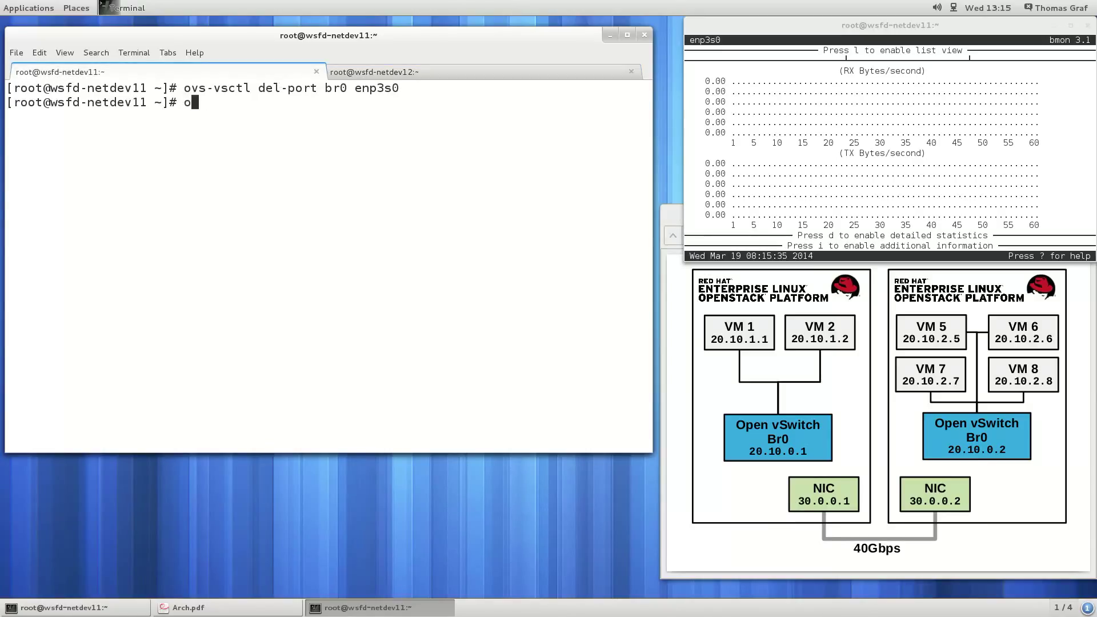
# - Add VXLAN port vxlan0 (remote 30.0.0.2, dst_port 18313) to br0 and ping 20.10.0.2
pyautogui.write('vs-vsctl add-port br0 vxlan0 -- set Interface vxlan0 type=vxlan options:remote_ip=30.0.0.2 options:dst_port="18313')
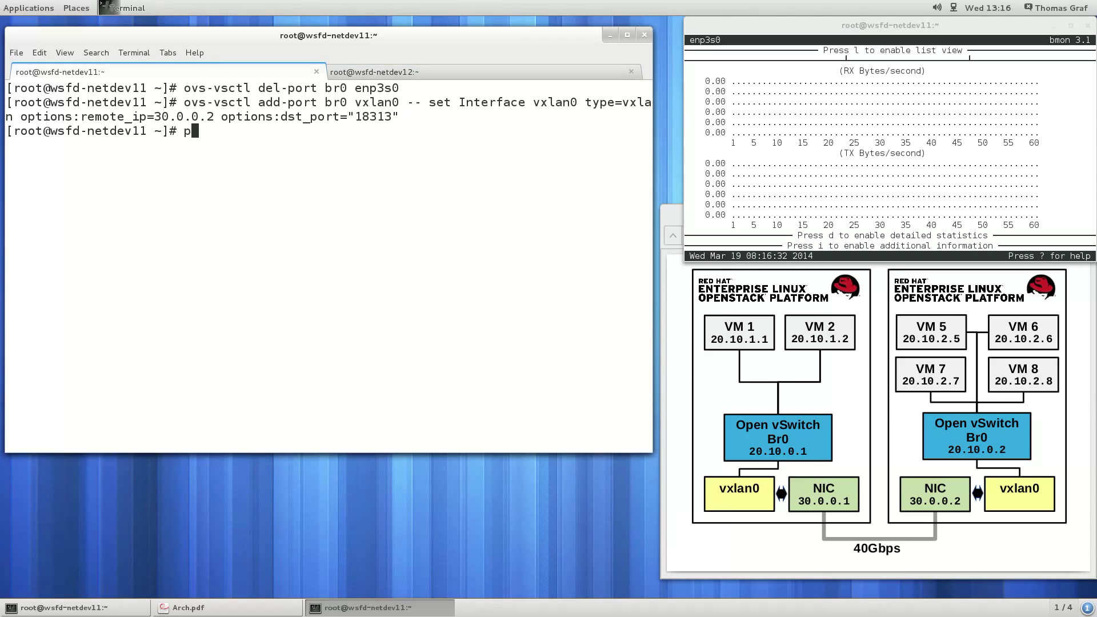
pyautogui.write('ing 20.10.0.2')
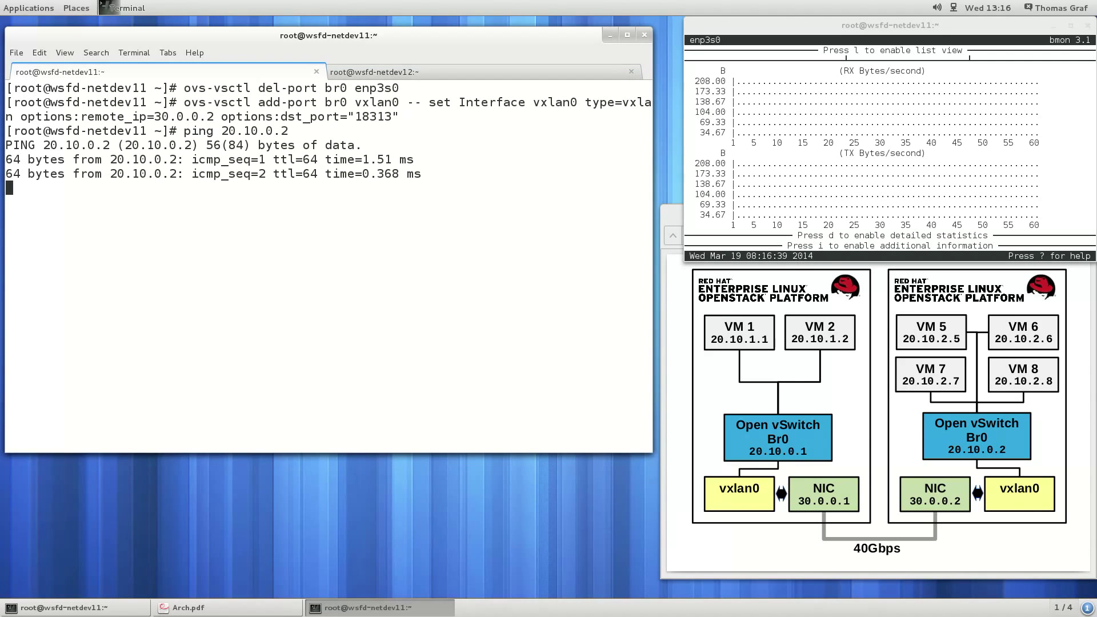
# - Ping 20.10.2.5 over the tunnel, then run the taskset-pinned TCP_SENDFILE benchmark, getting 238.65
pyautogui.write('ping 20.10.2.5')
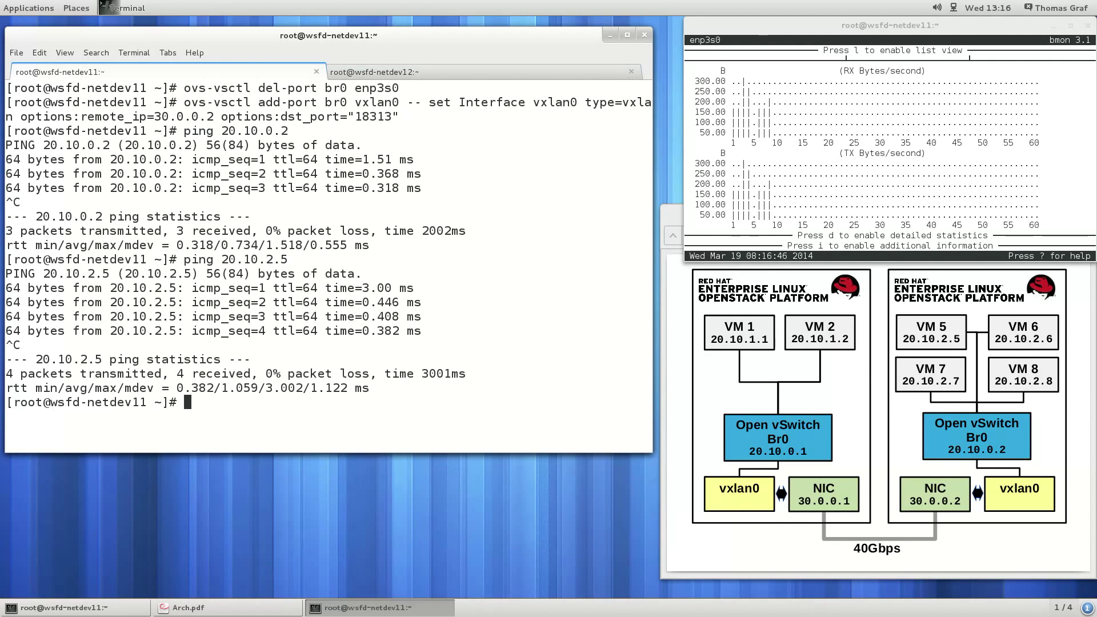
pyautogui.press('ctrl+r')
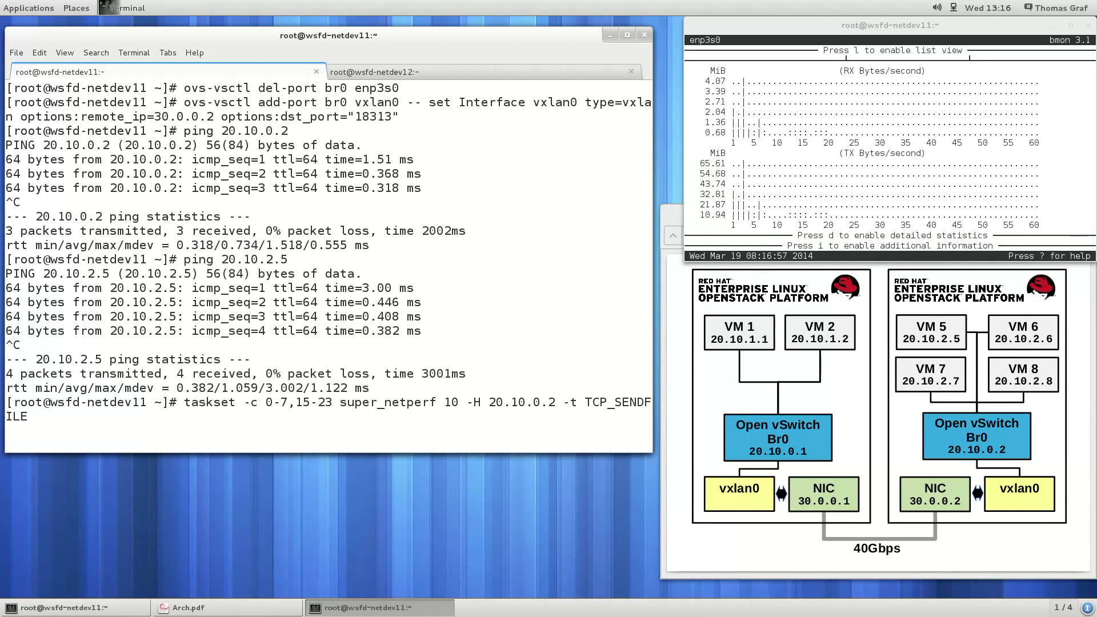
pyautogui.press('Return')
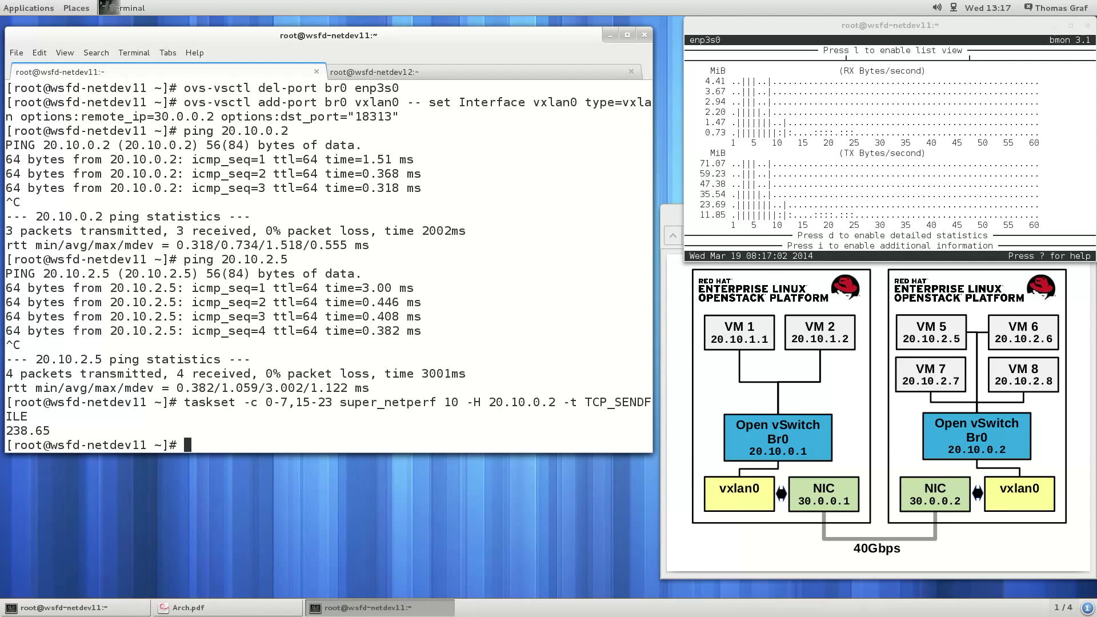
# - Set int0 MTU to 1450, glance at netdev12, and rerun the pinned netperf benchmark on netdev11
pyautogui.write('ip link set int0')
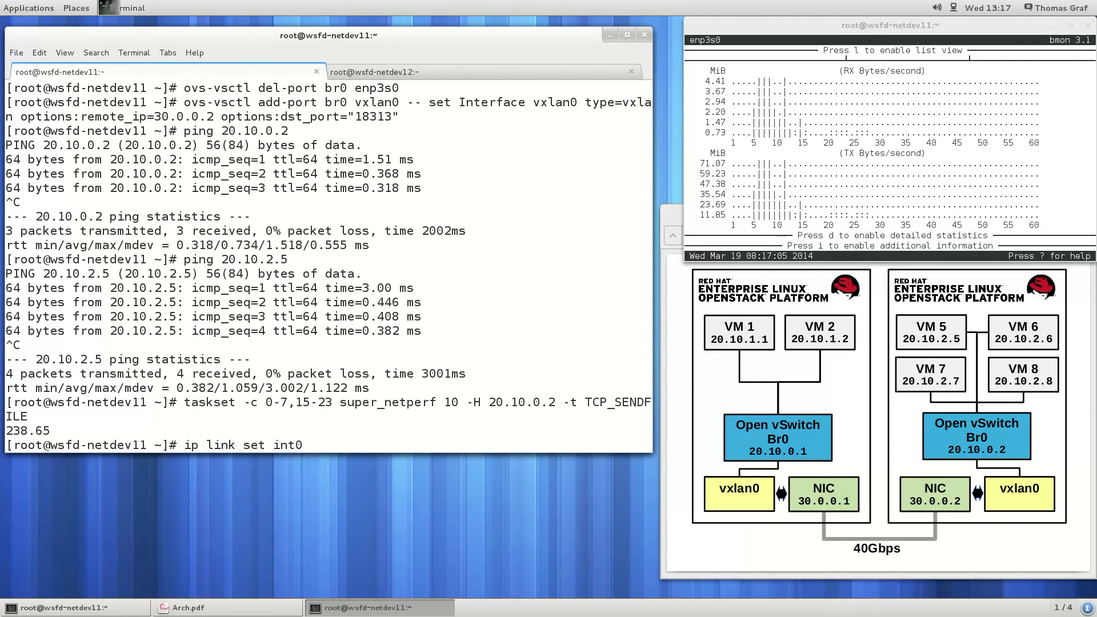
pyautogui.write('mtu 1450')
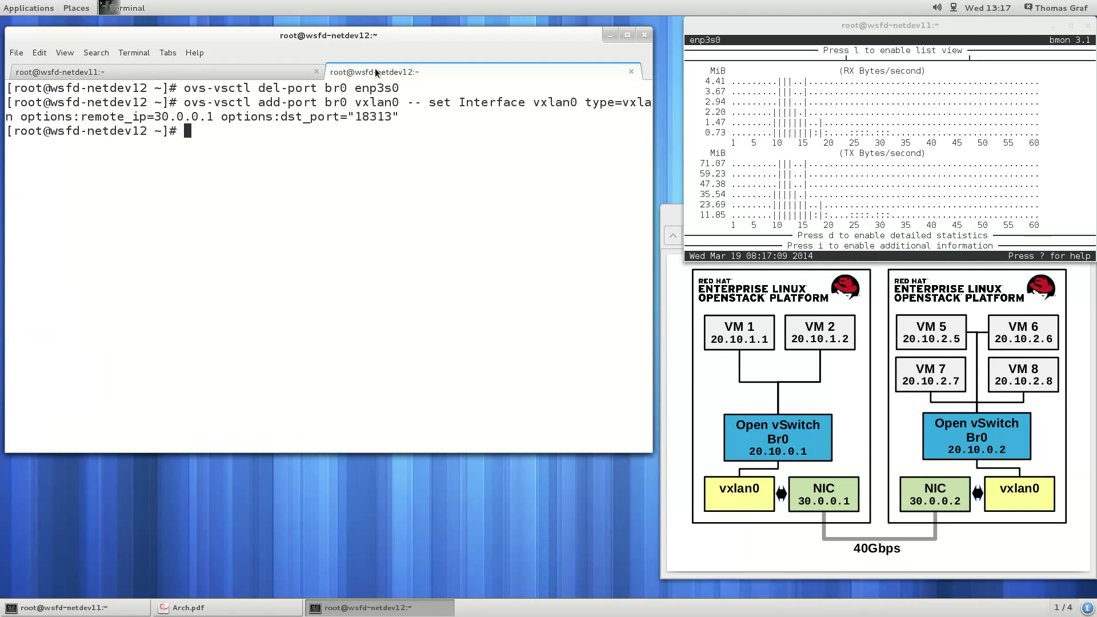
pyautogui.click(59, 72)
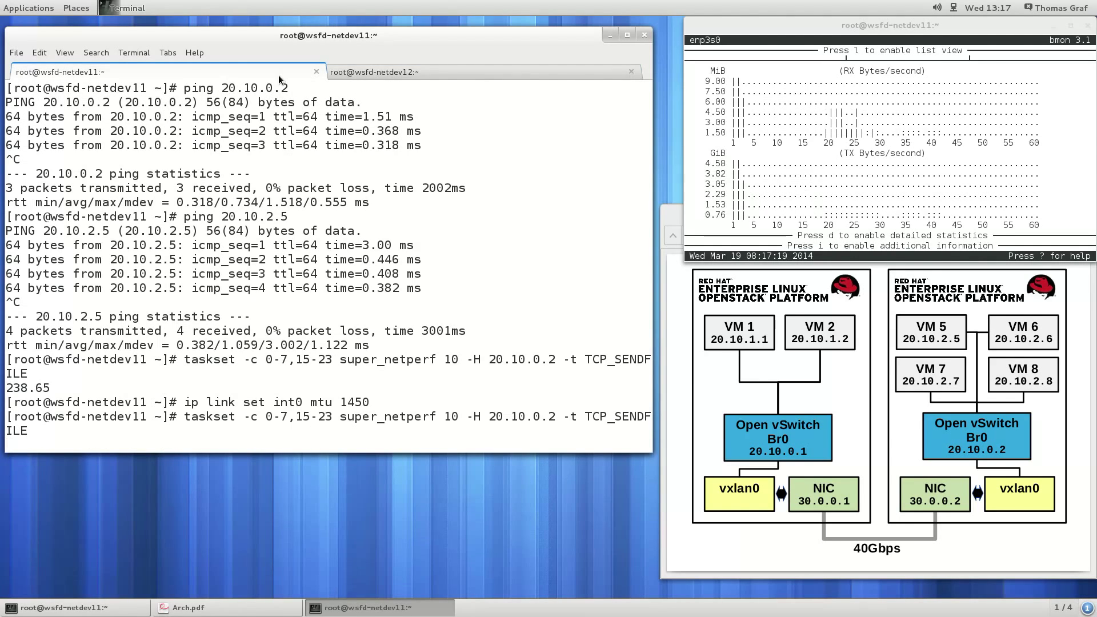
pyautogui.click(374, 72)
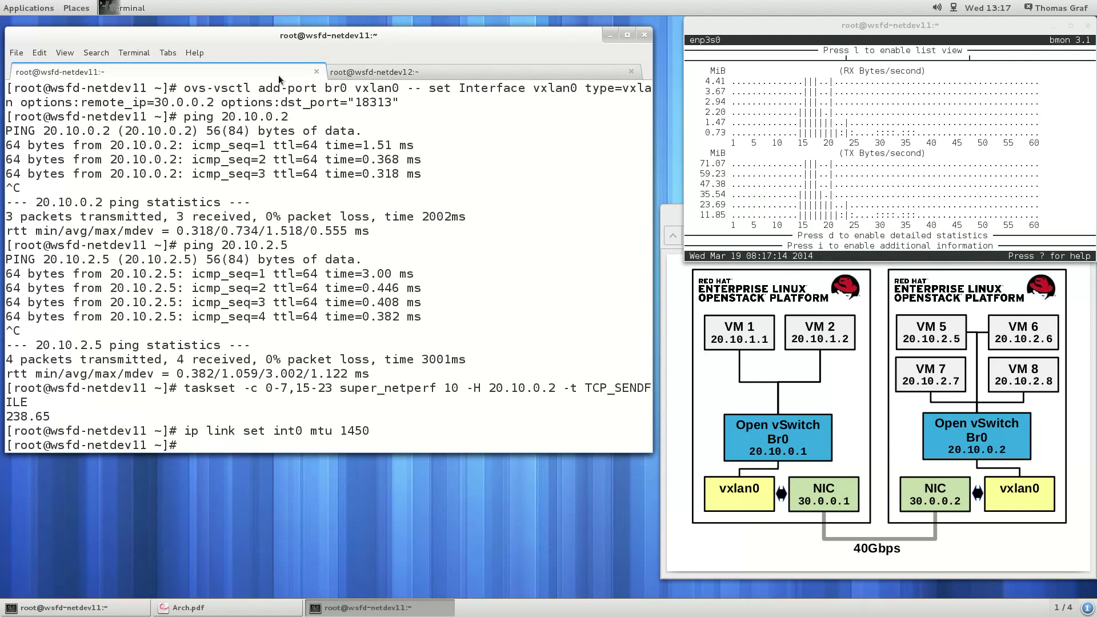
pyautogui.press('Return')
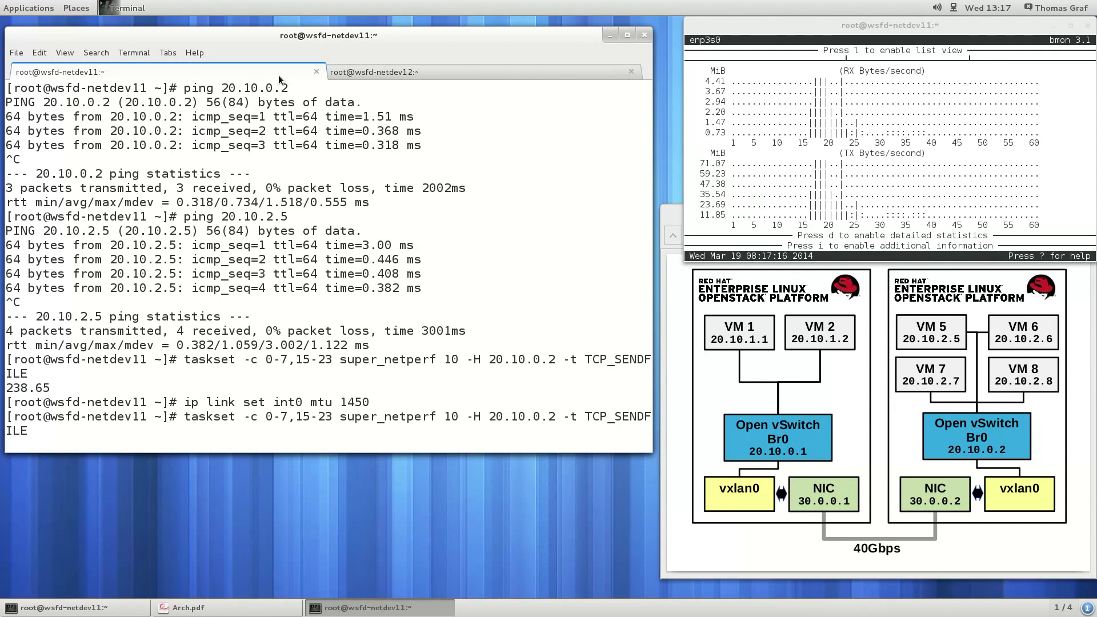